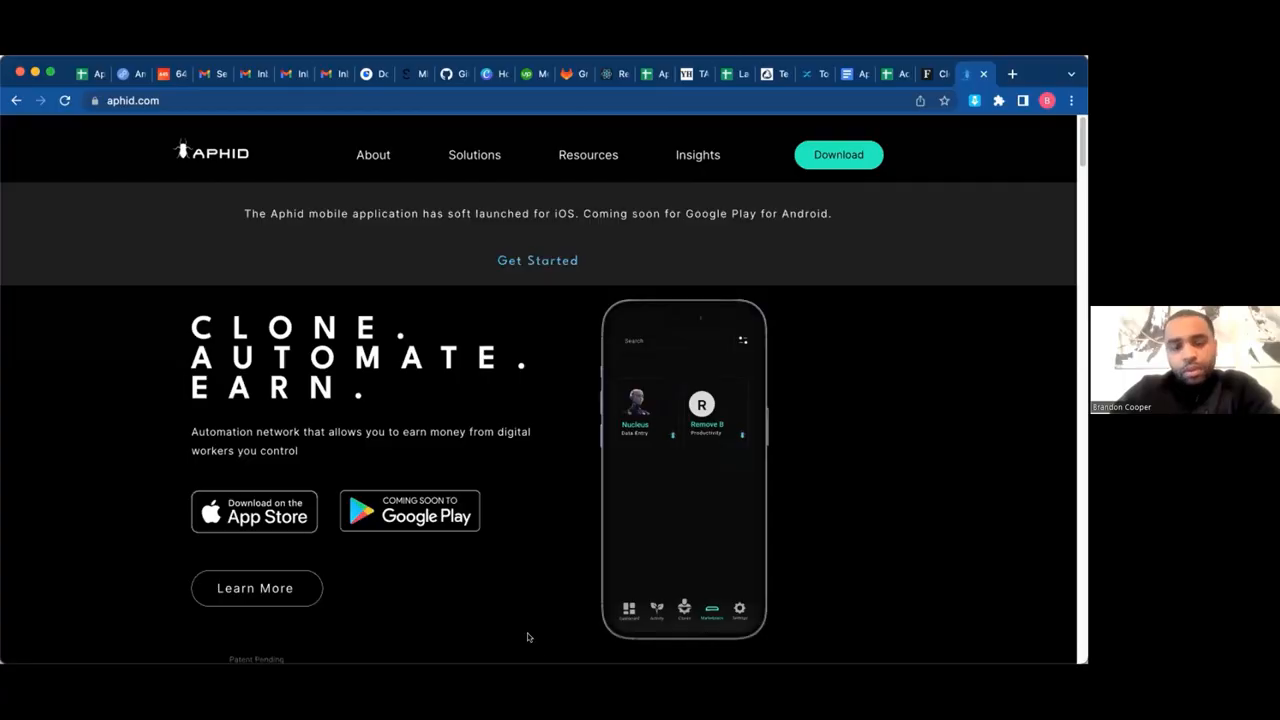
mouse_move(768, 660)
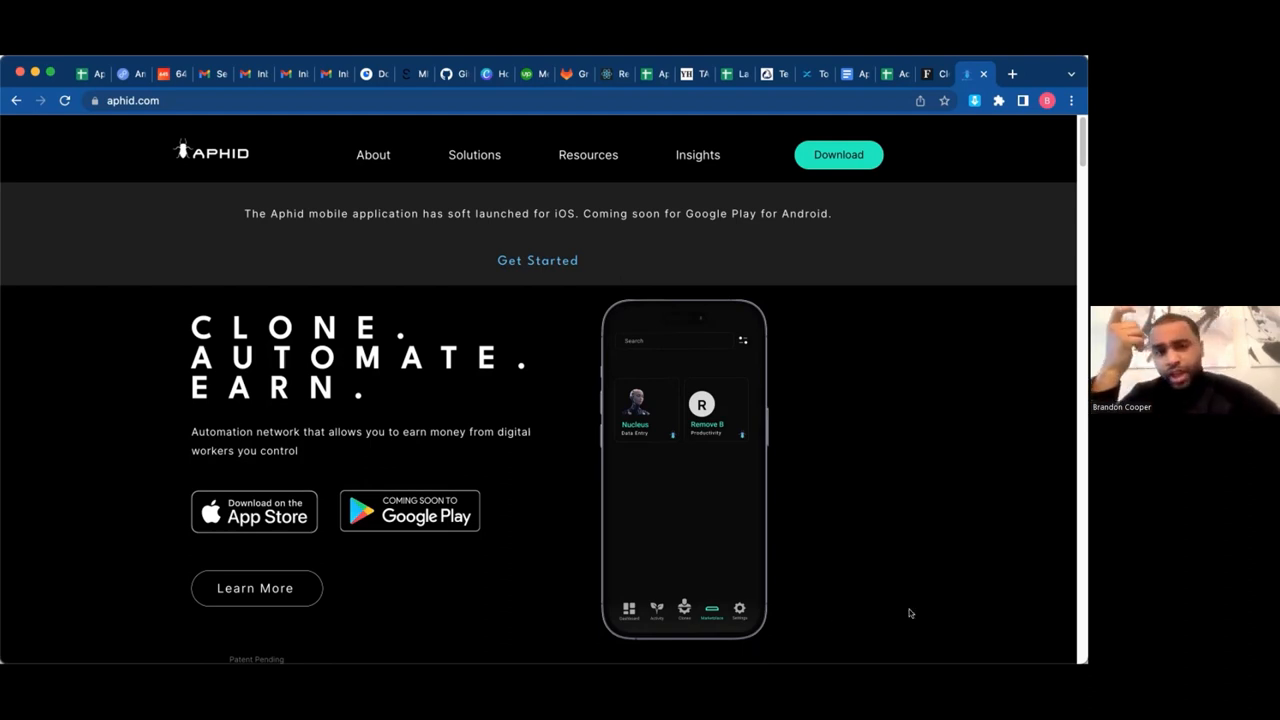
mouse_move(952, 492)
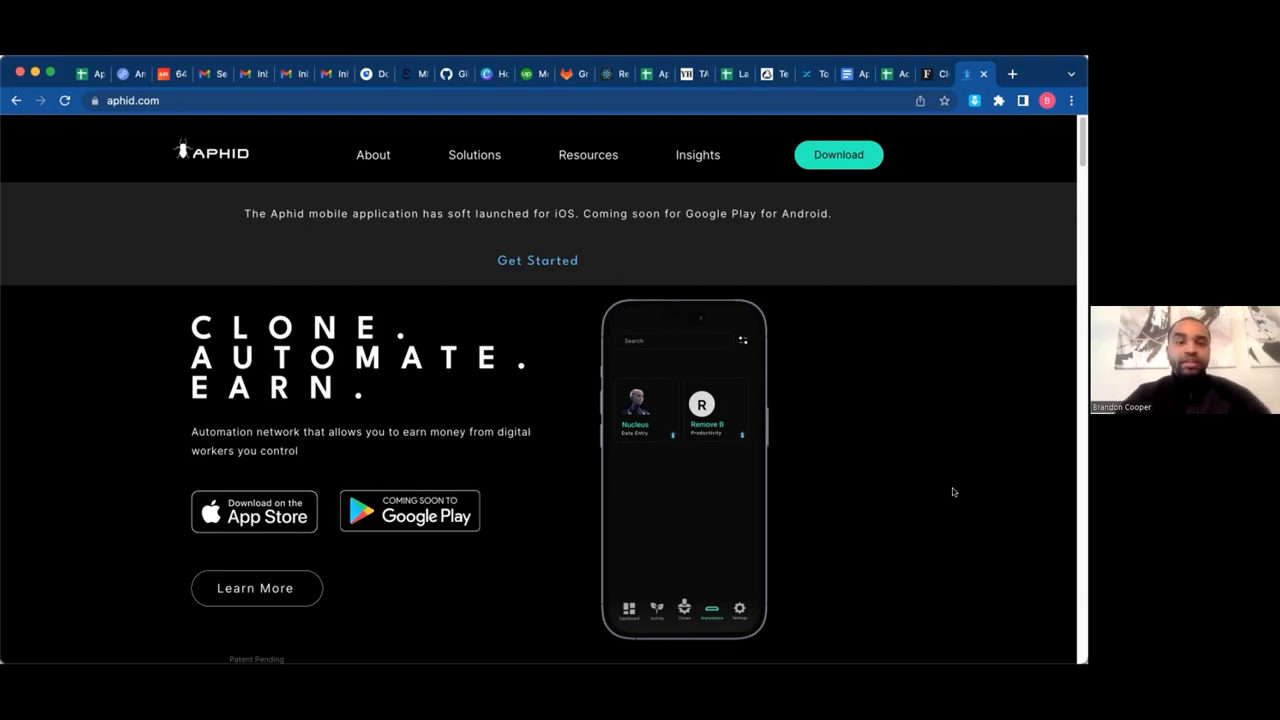
mouse_move(940, 448)
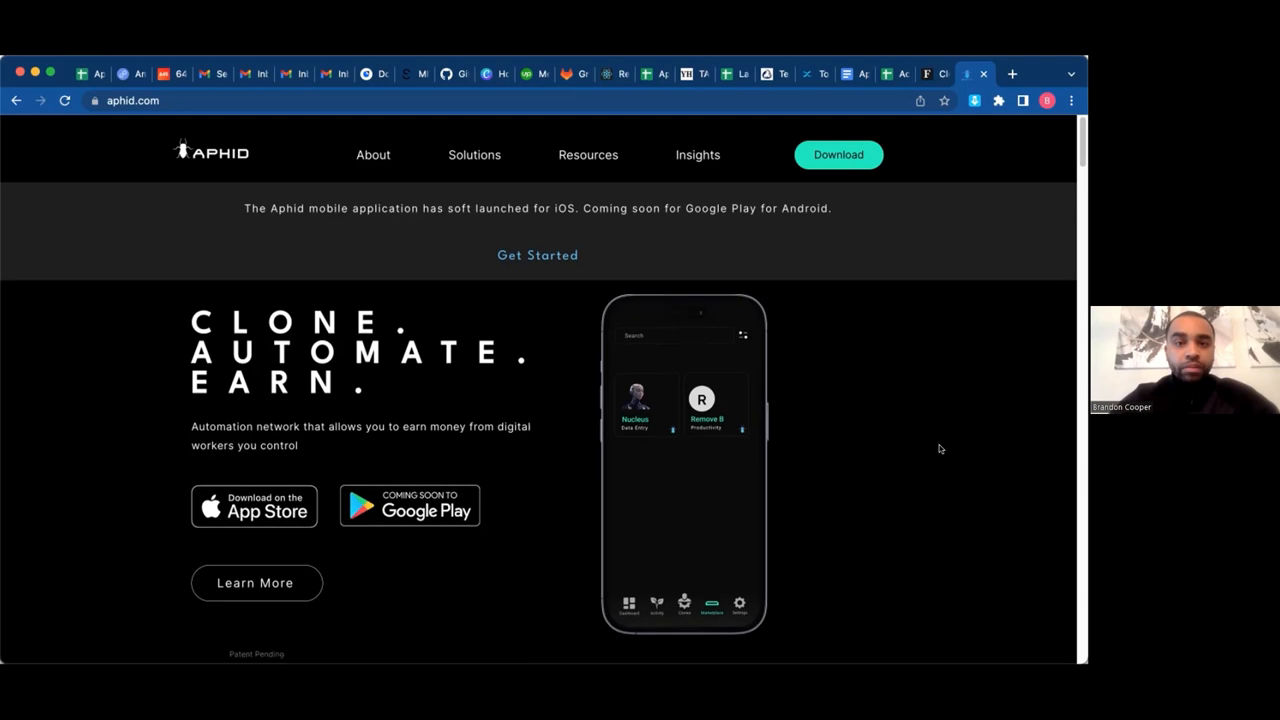
Step: Scroll down the homepage to the 'As Featured On' logos and 'Digital Workers in Your Pocket' section
scroll("down", 3)
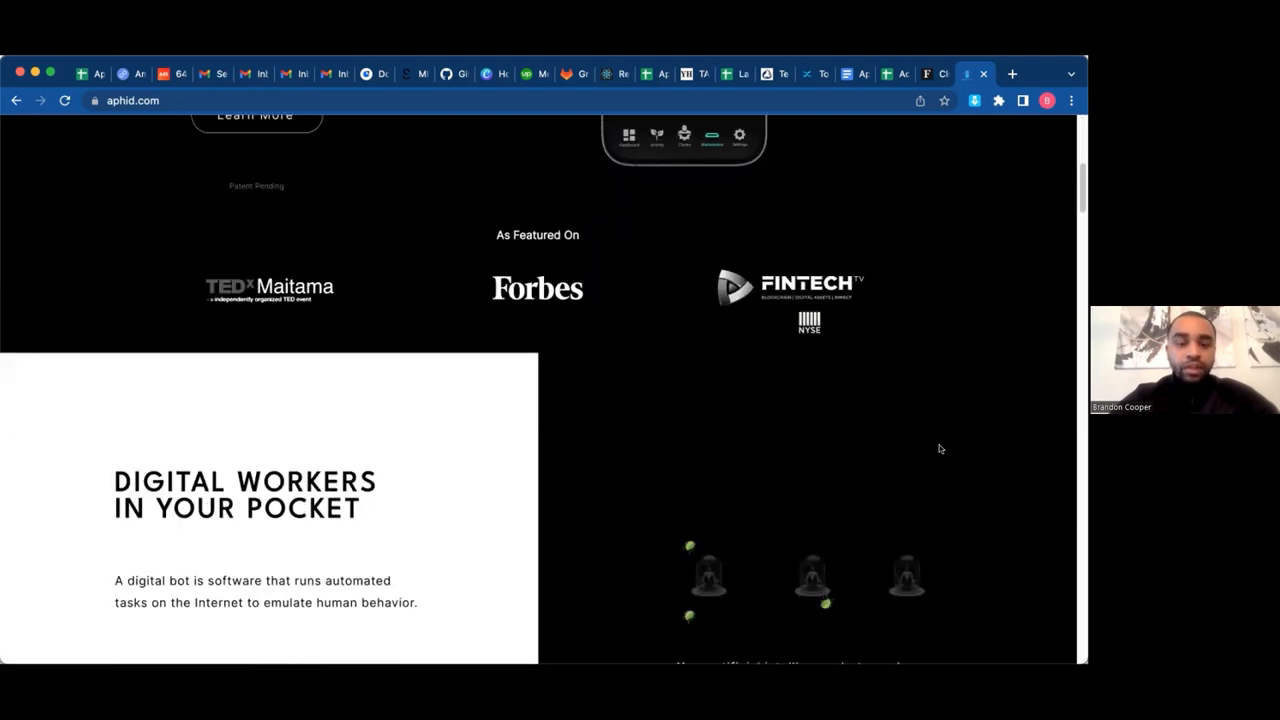
scroll("down", 3)
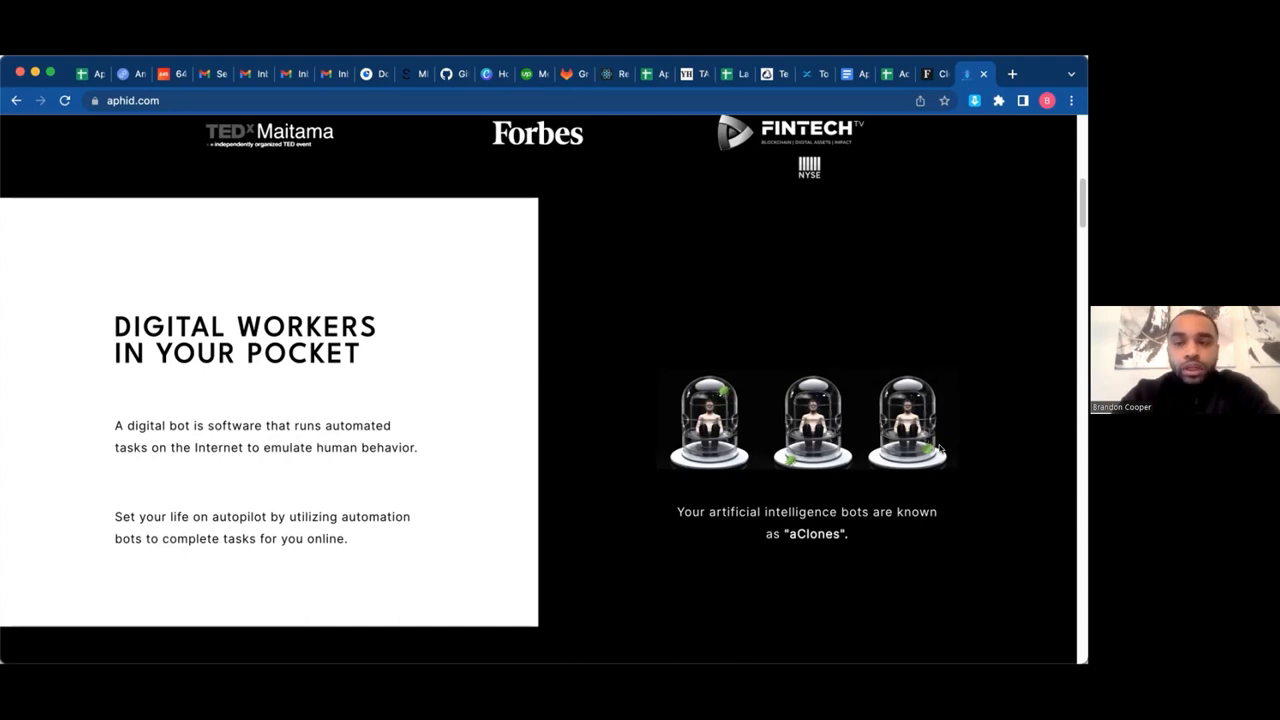
mouse_move(938, 418)
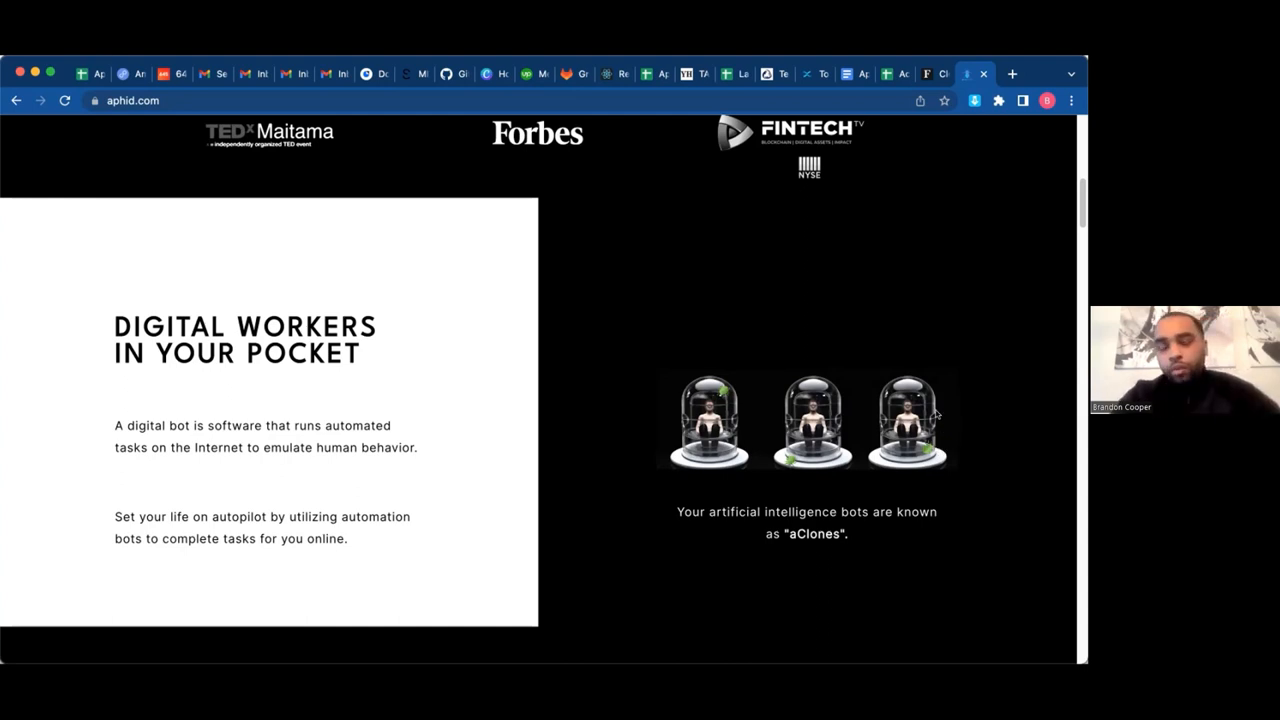
mouse_move(924, 72)
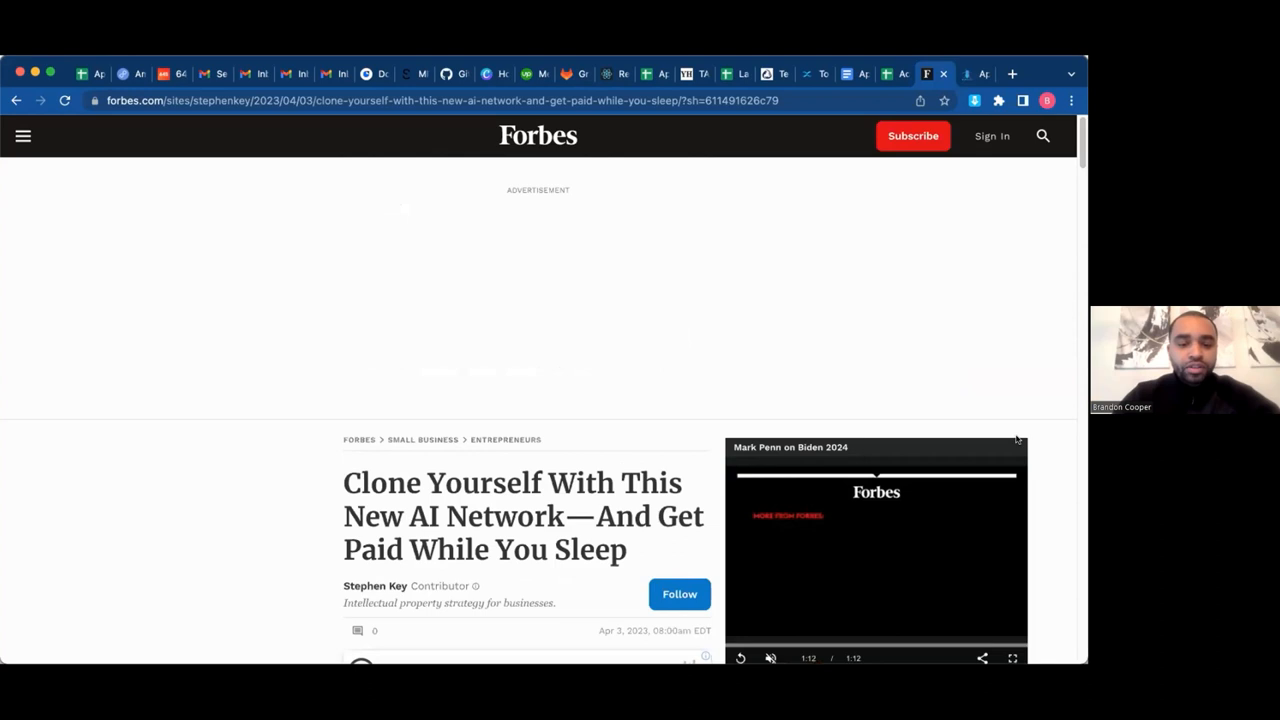
Step: Read through the Forbes 'Clone Yourself With This New AI Network' article and return to the aphid.com tab
scroll("down", 3)
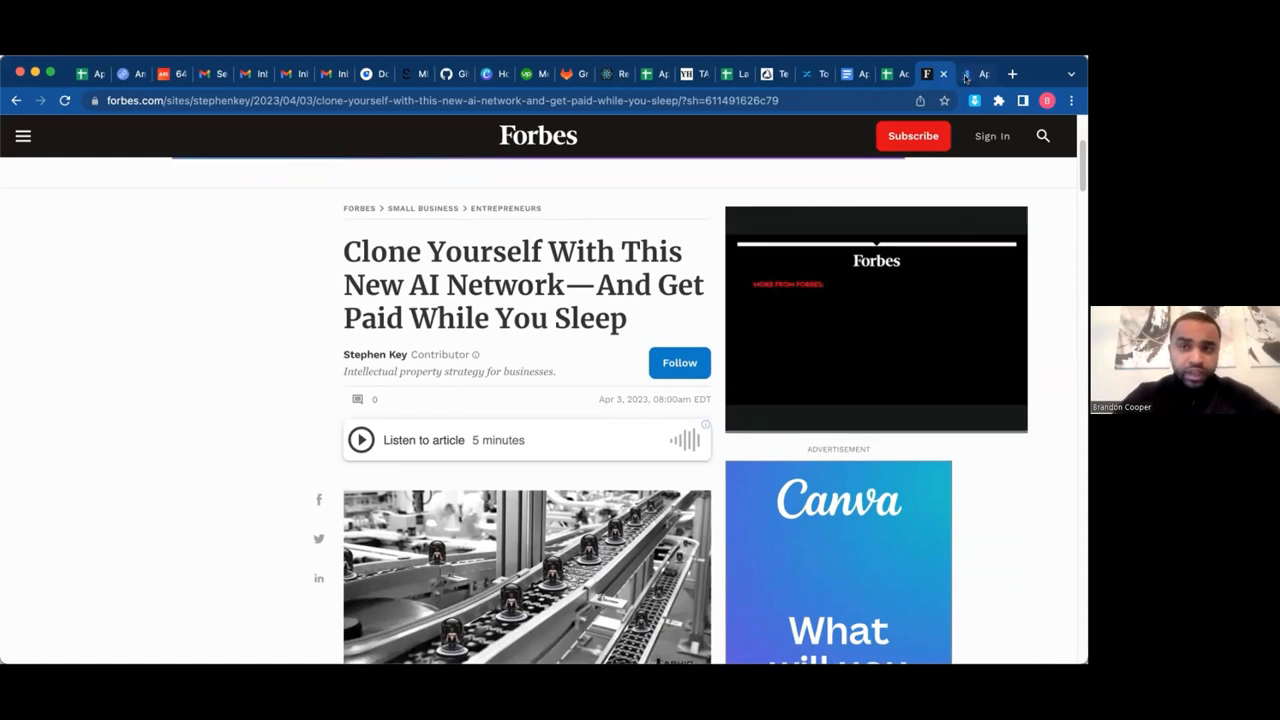
left_click(968, 72)
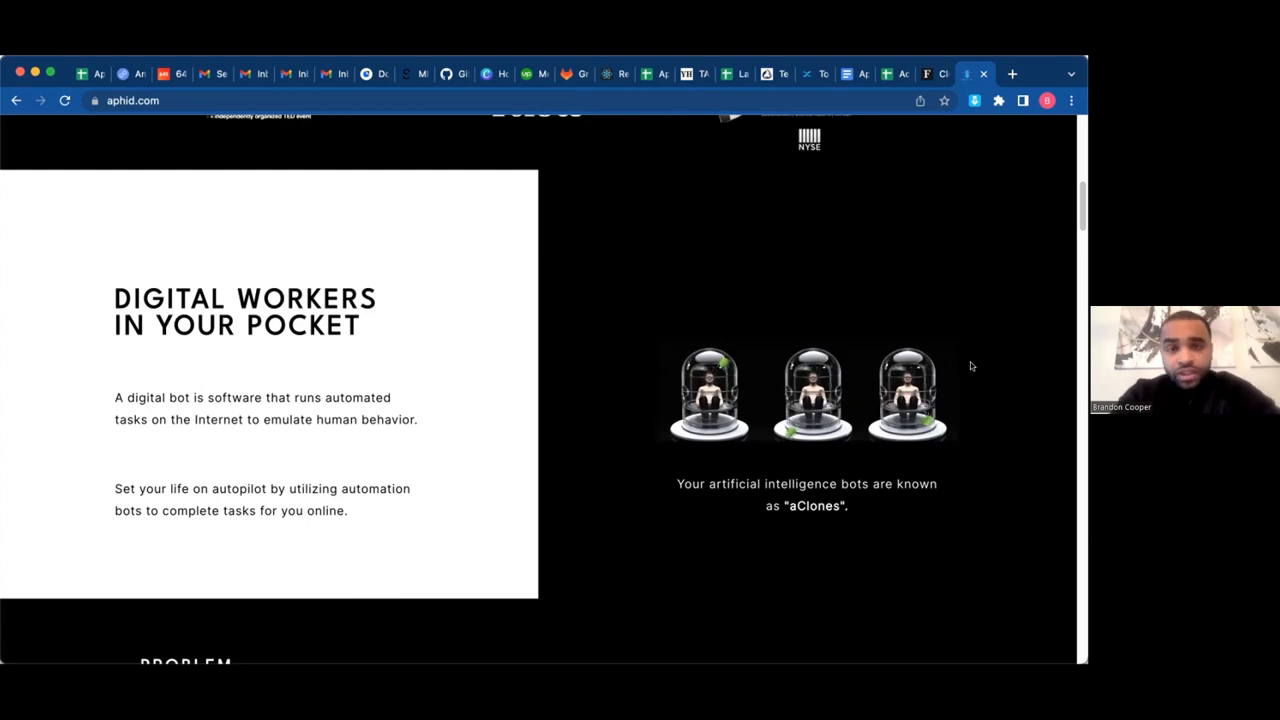
mouse_move(904, 426)
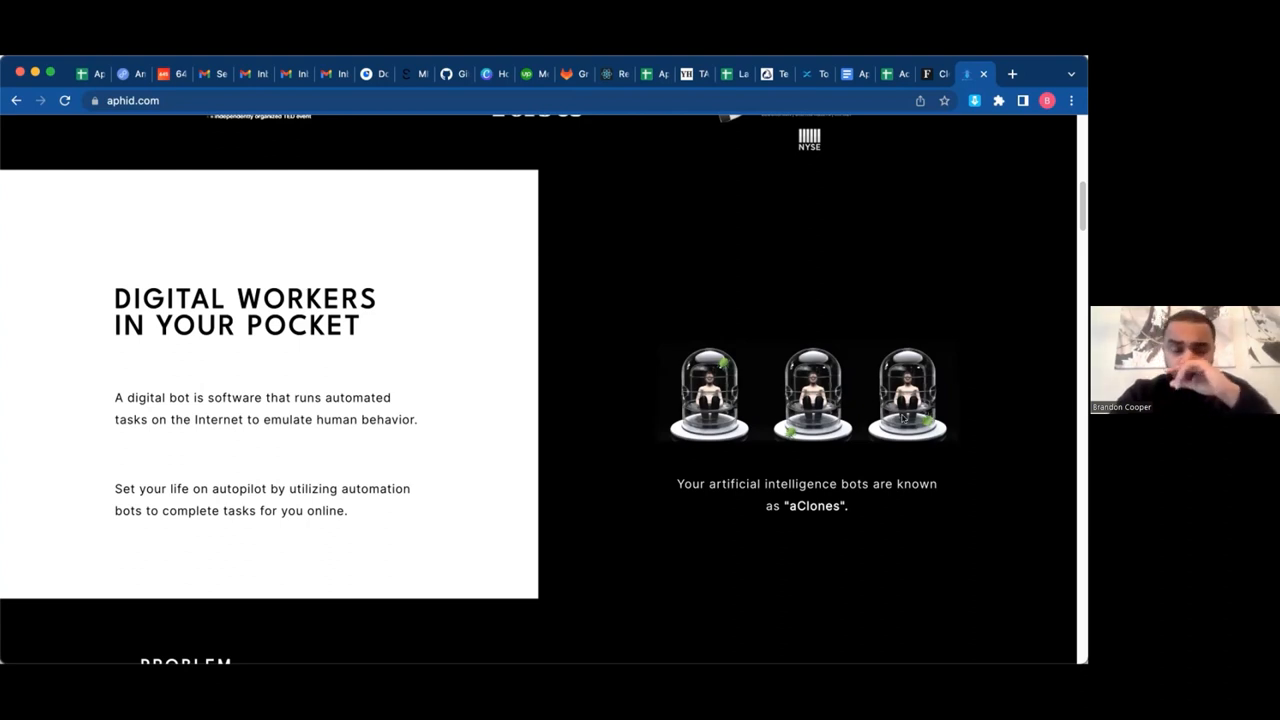
Step: Scroll back to the top of the Aphid homepage to reach the Solutions menu
scroll("up", 3)
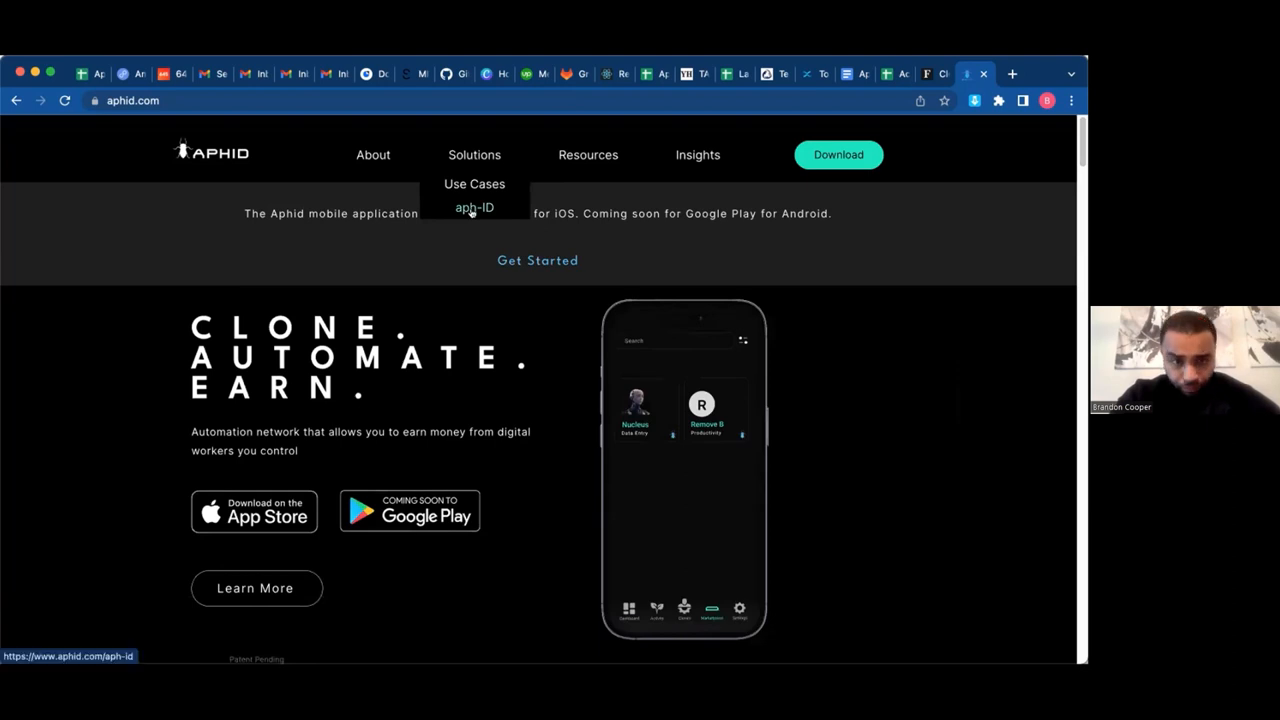
Step: Go to the aph-ID page and read through 'Automate decisions on the web' and the Introducing aph-ID section
left_click(474, 208)
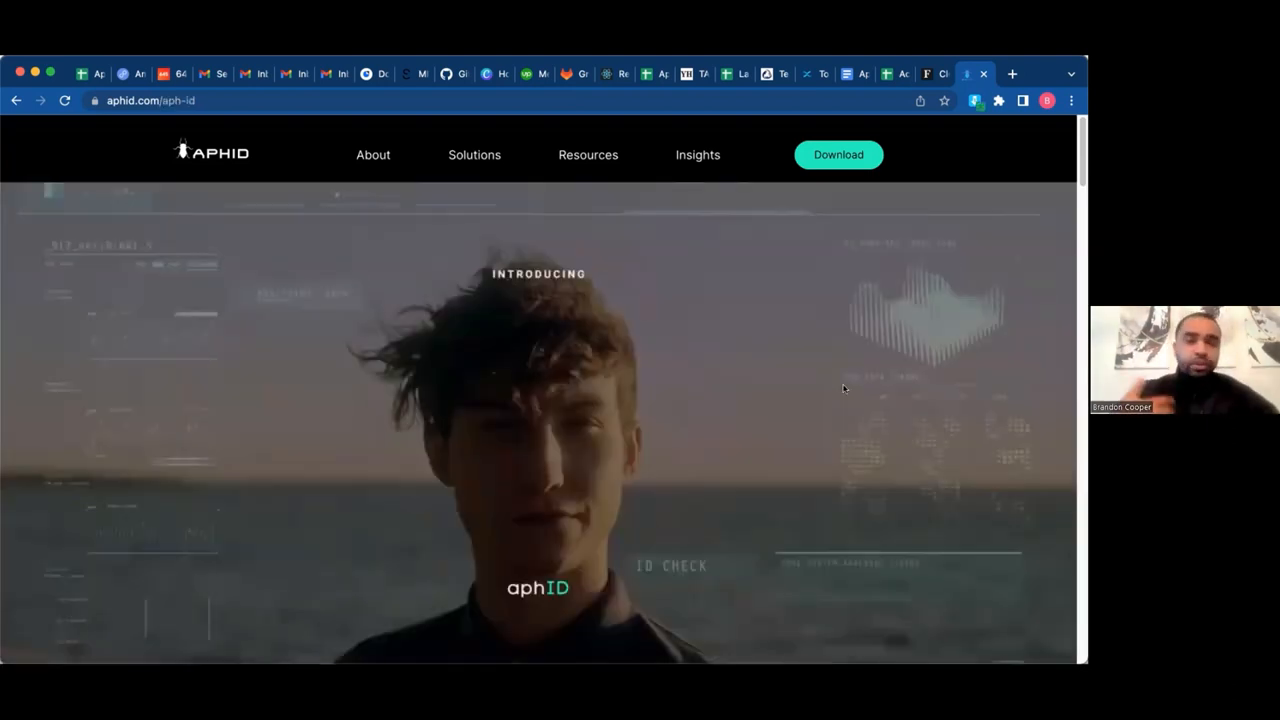
scroll("down", 3)
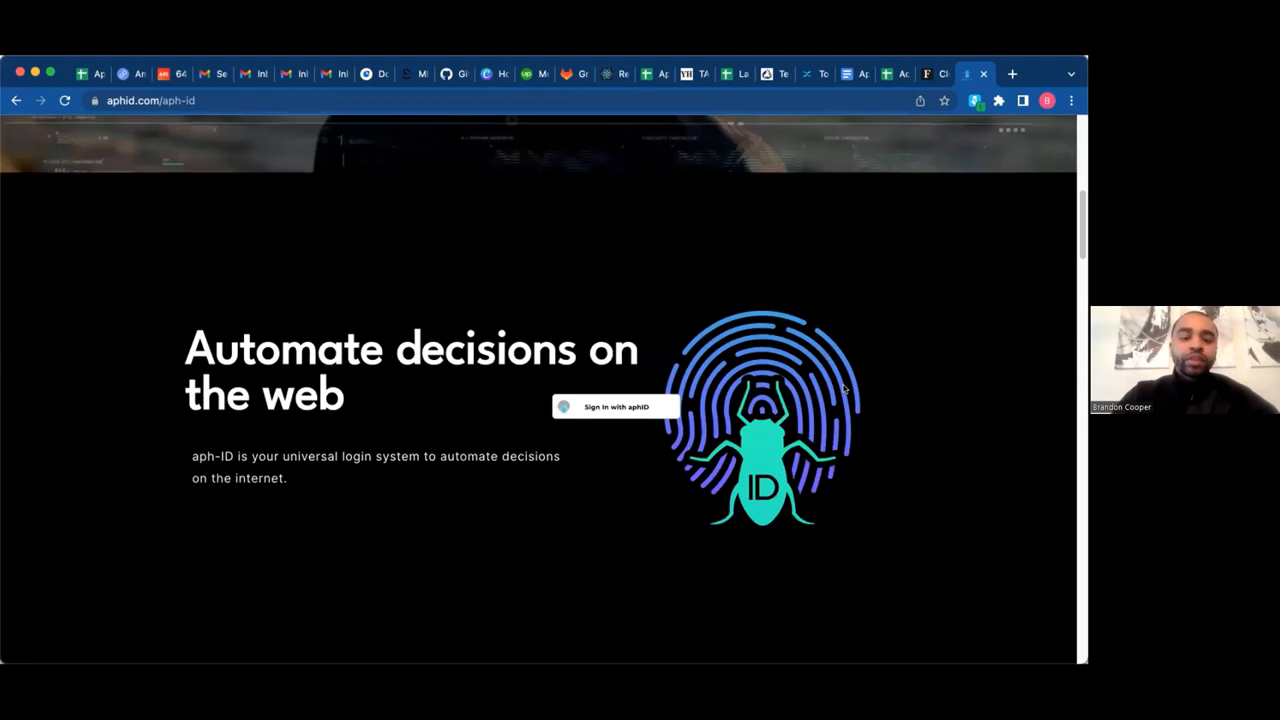
scroll("down", 3)
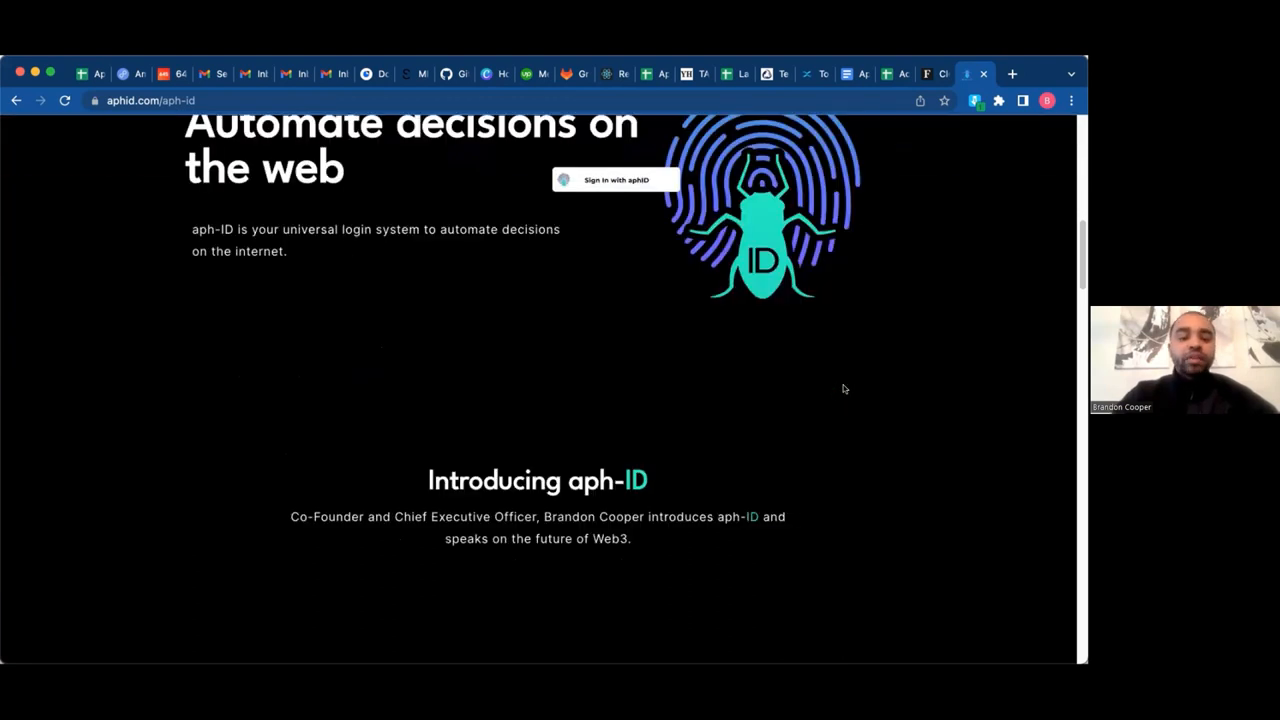
scroll("down", 3)
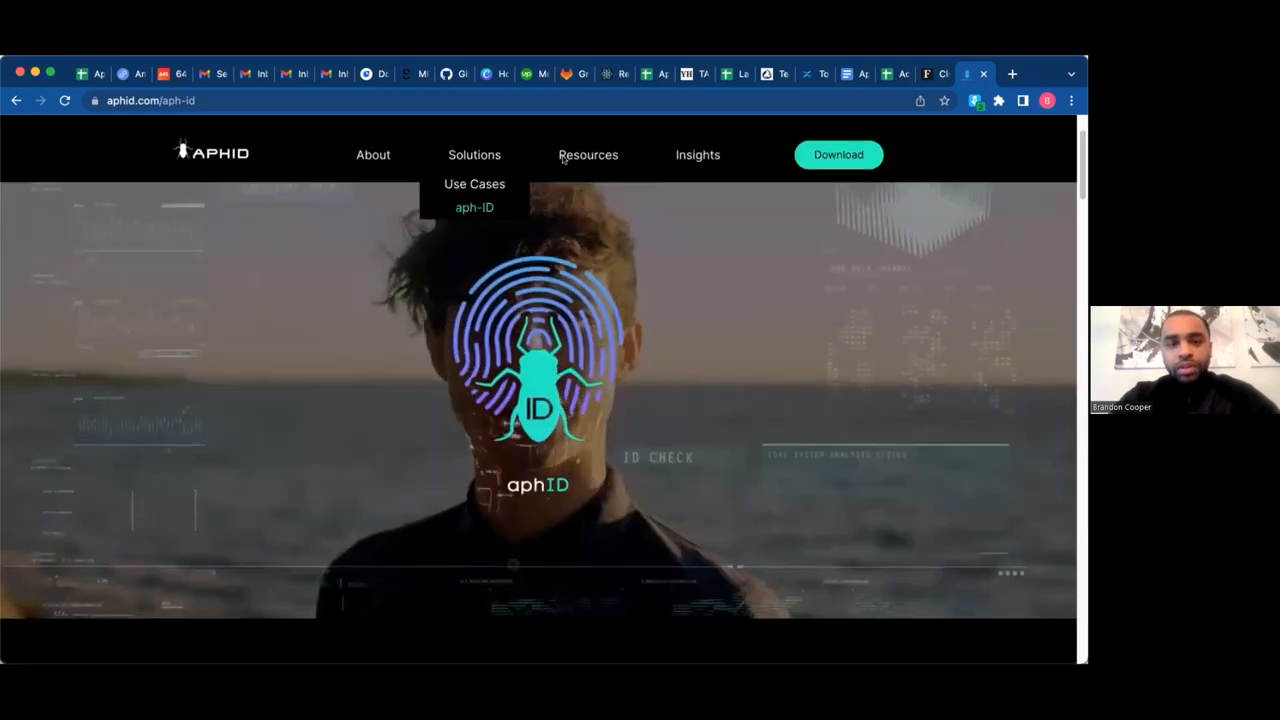
mouse_move(588, 156)
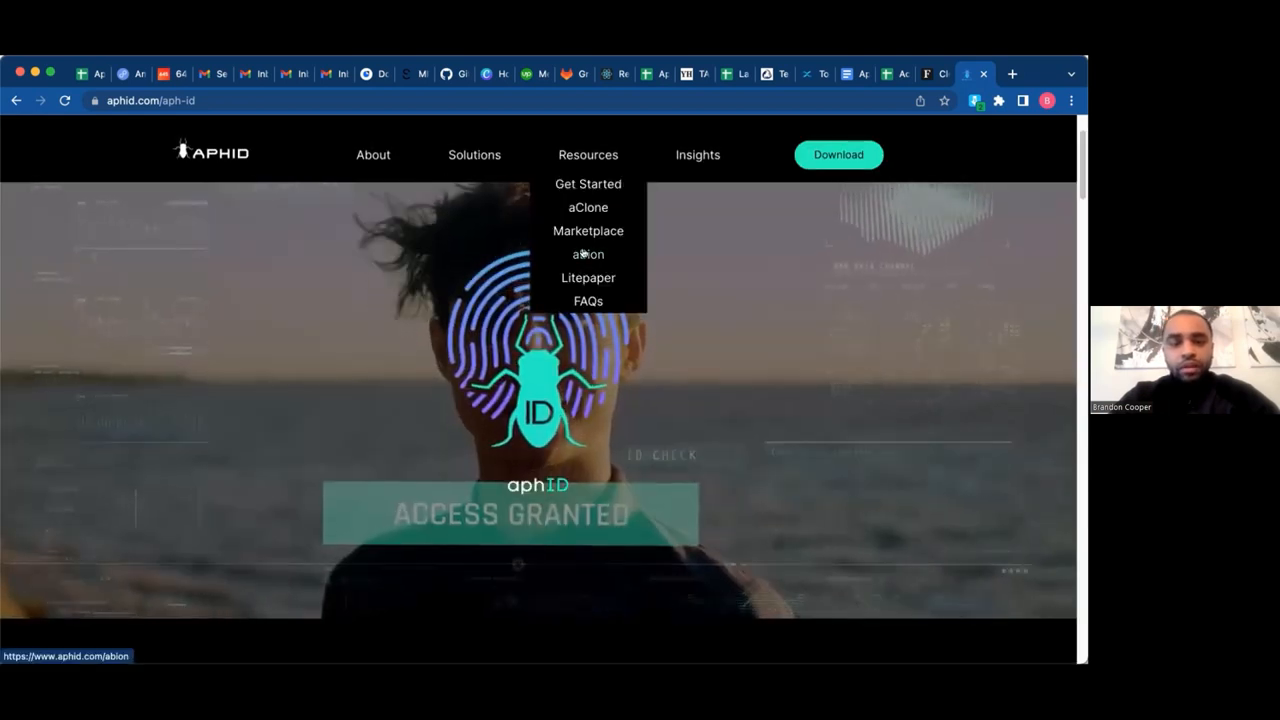
Step: Go to the aBion page and bring the Solana-minted token description into view
left_click(588, 254)
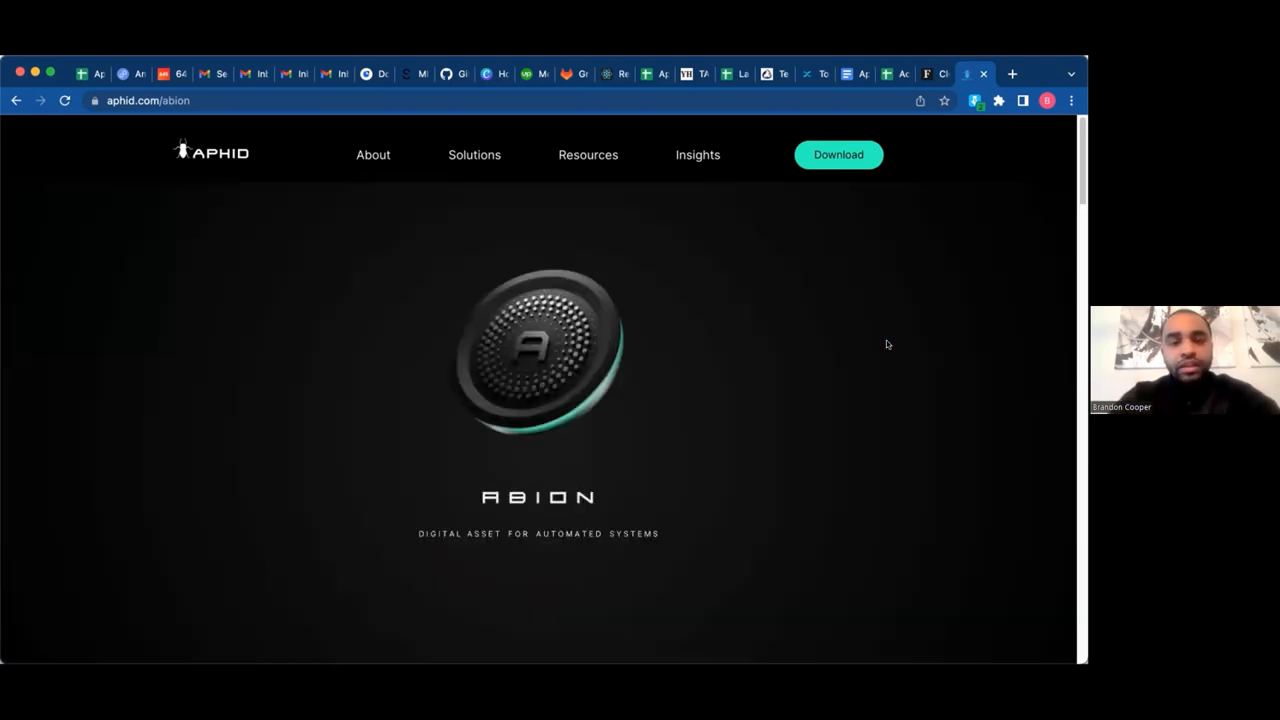
scroll("down", 3)
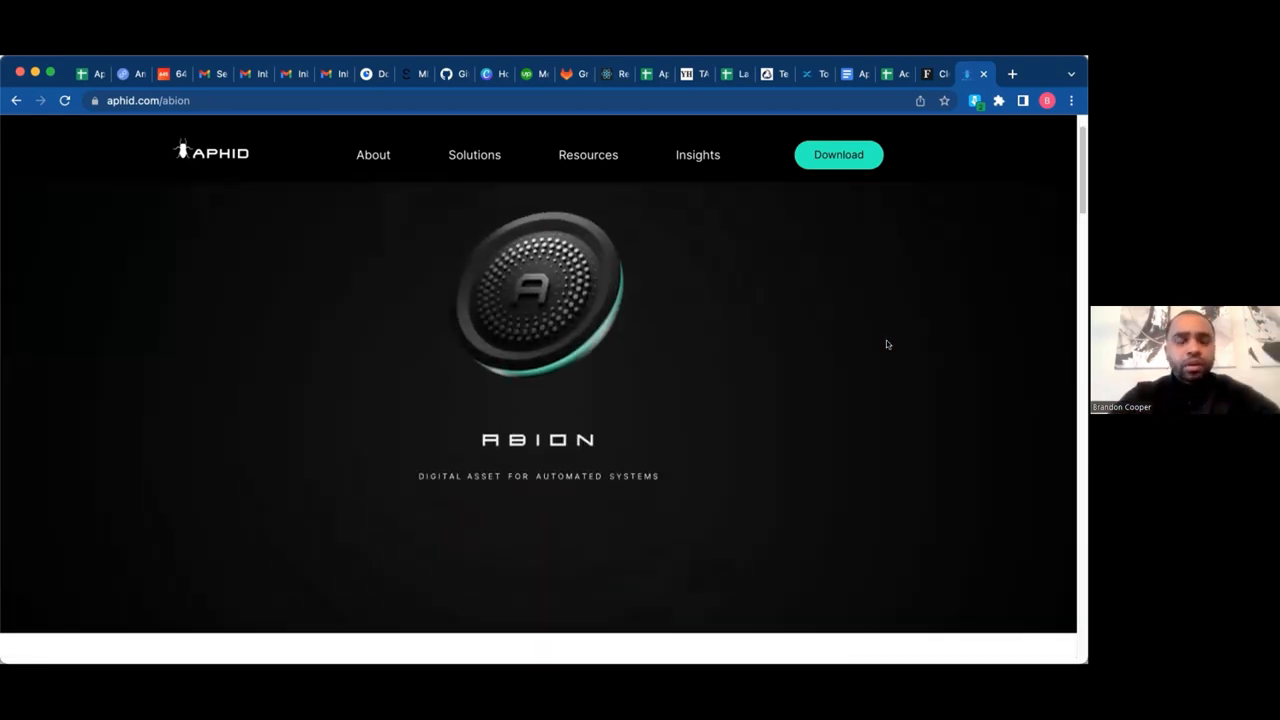
scroll("down", 3)
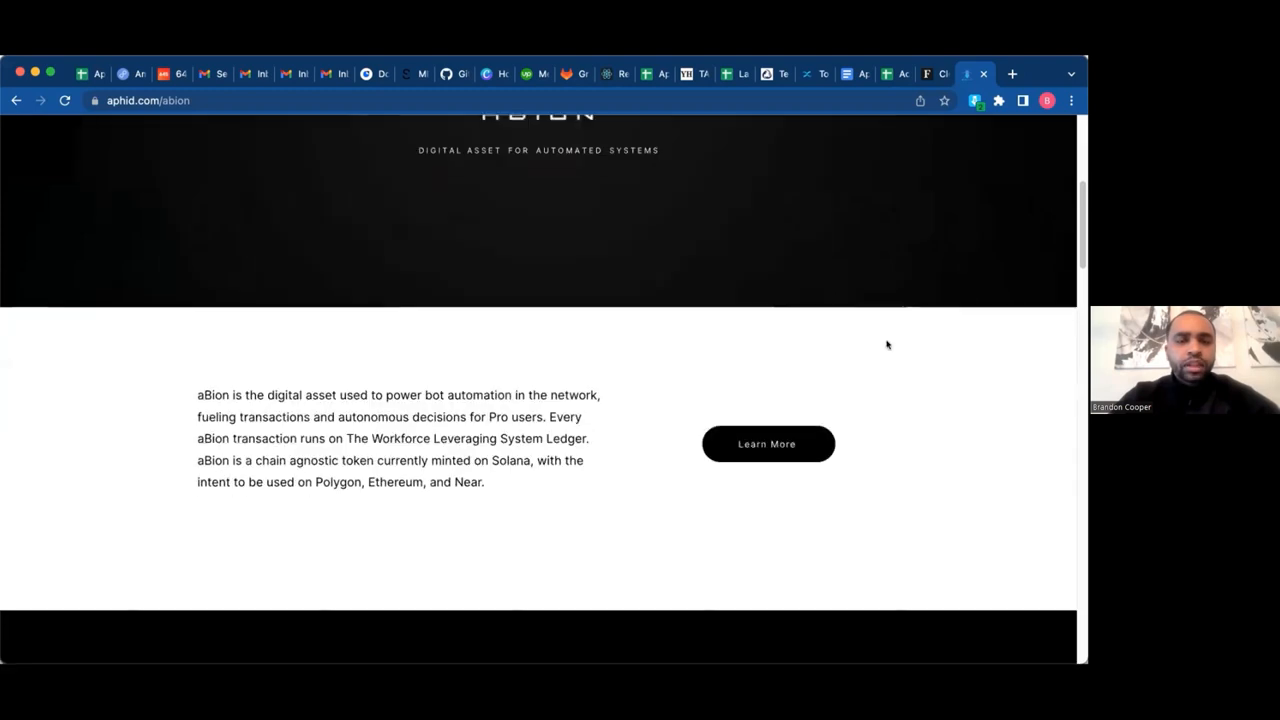
scroll("down", 3)
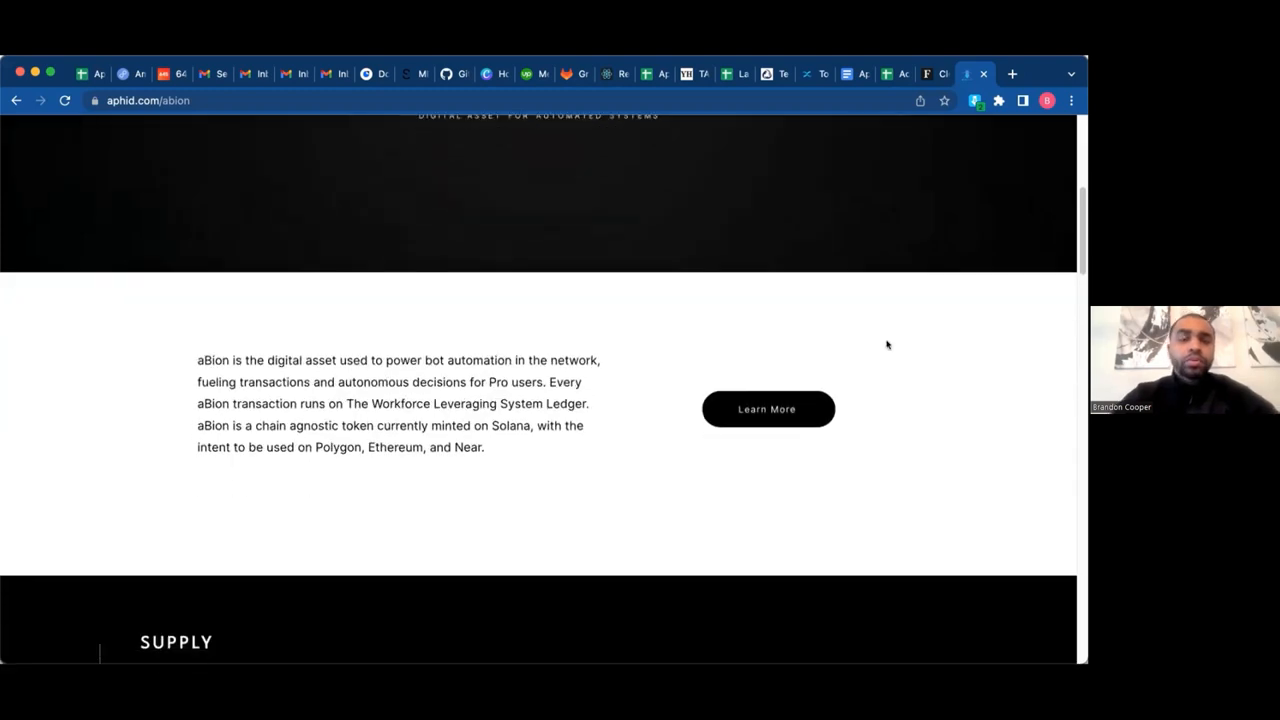
scroll("down", 3)
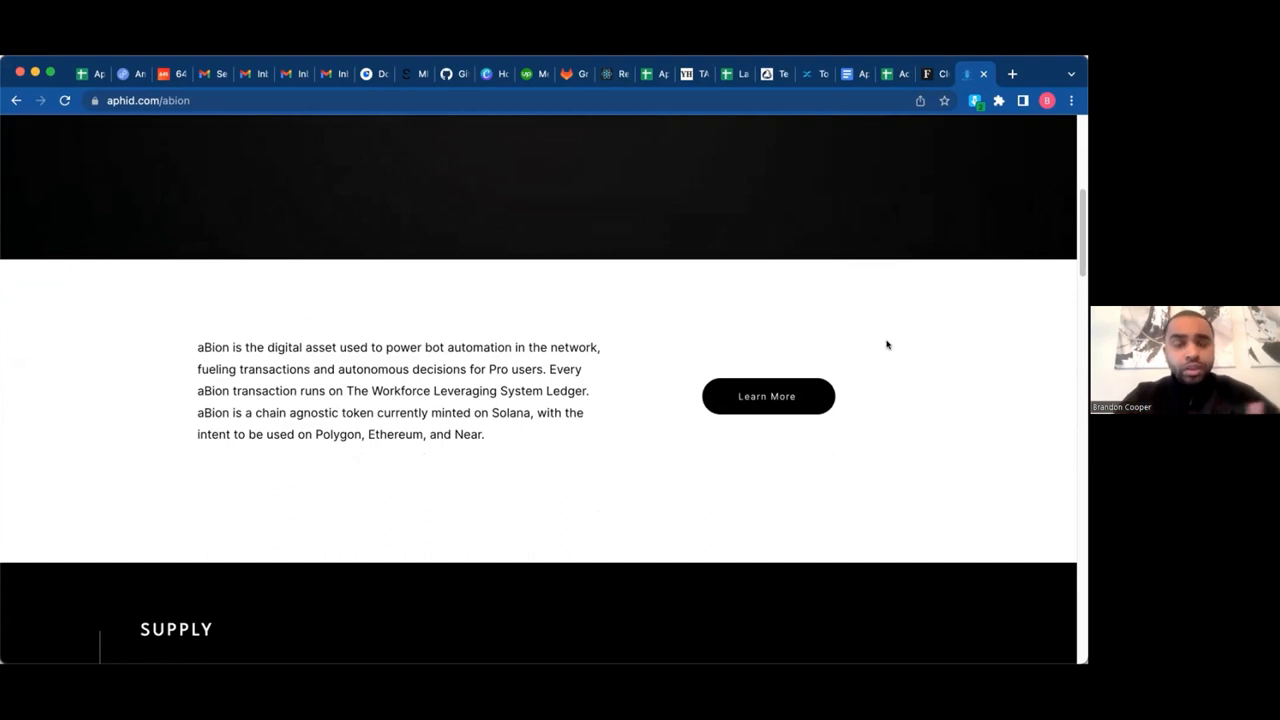